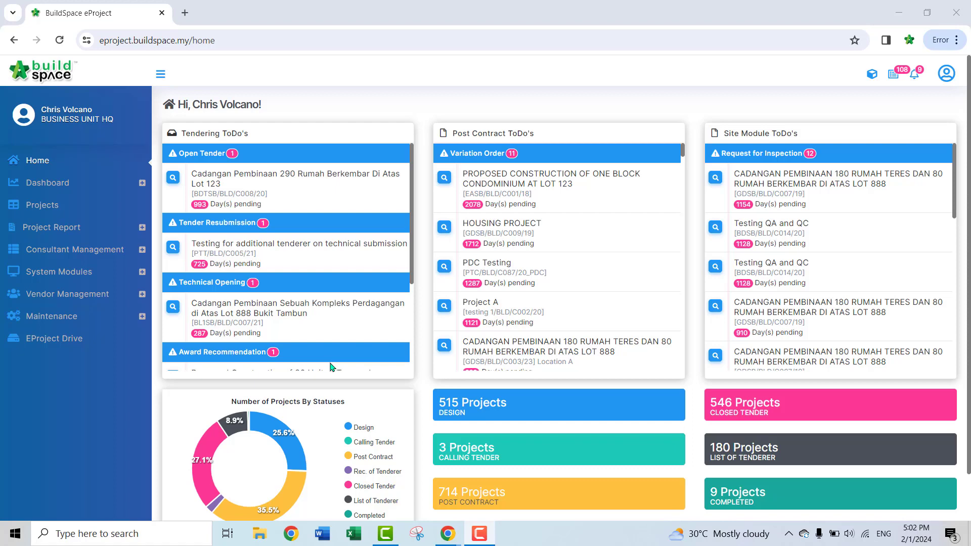
pyautogui.moveTo(321, 368)
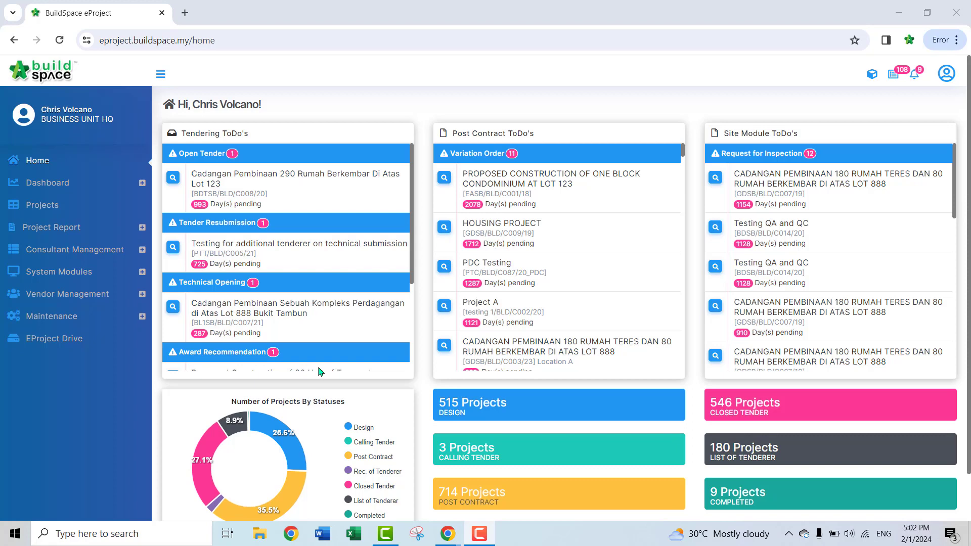
pyautogui.moveTo(102, 378)
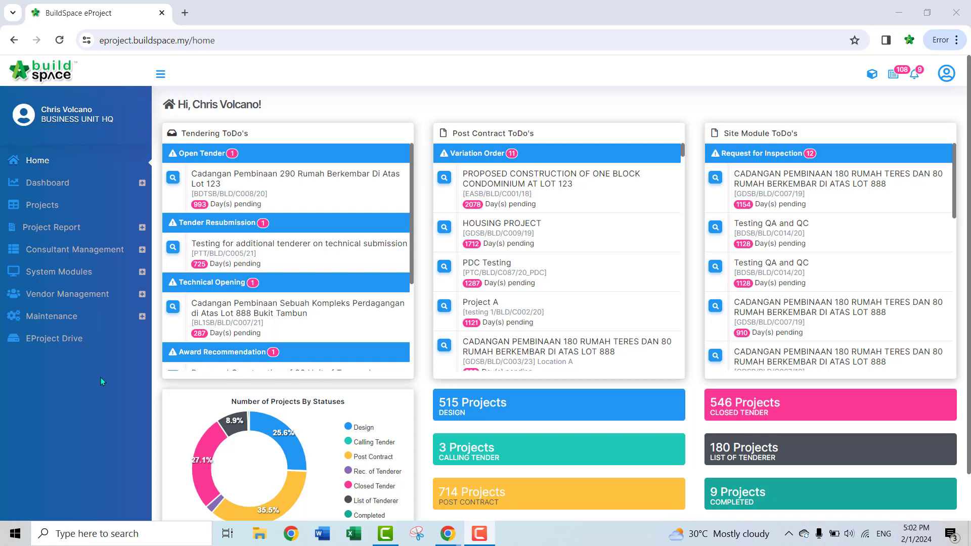
pyautogui.moveTo(122, 384)
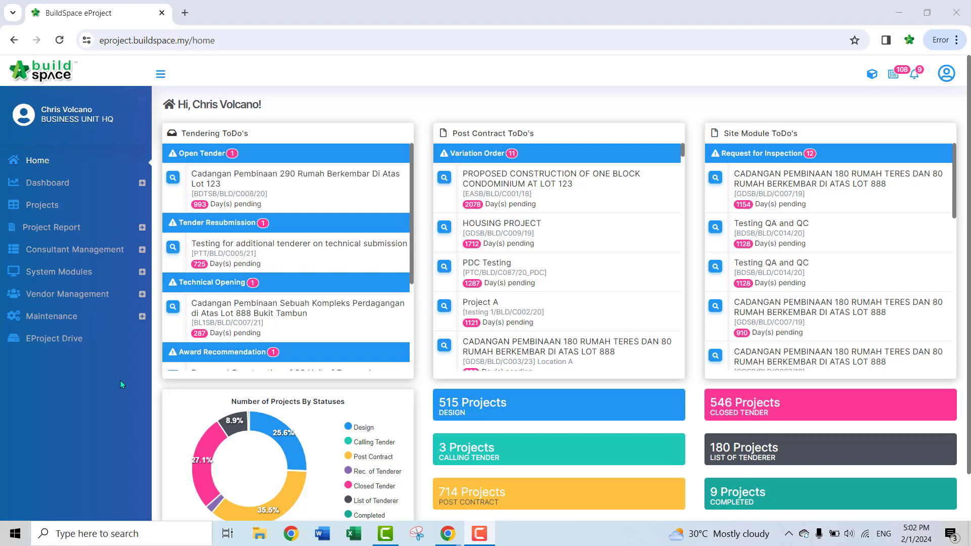
pyautogui.moveTo(124, 388)
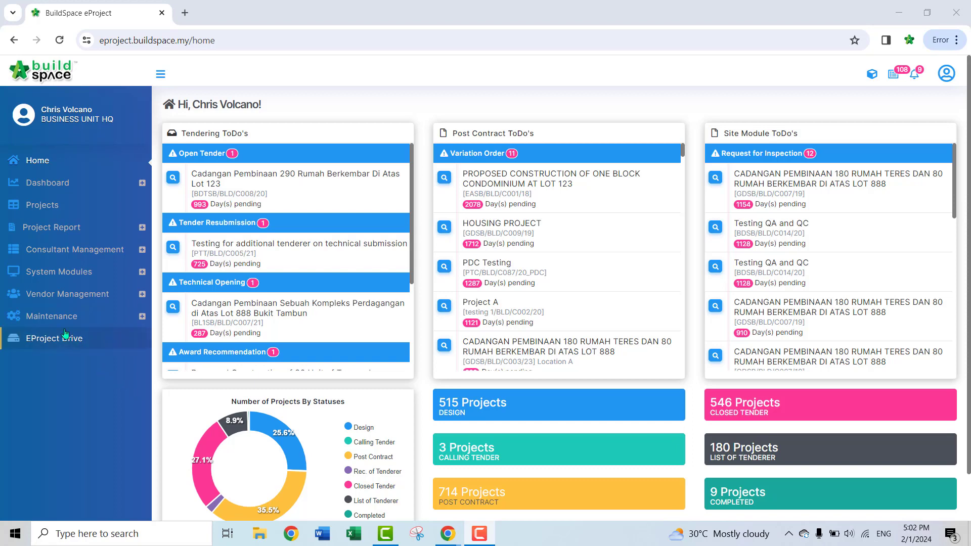
# Expand Maintenance and Vendor Management in the sidebar, then go to Email Notification Settings
pyautogui.click(52, 316)
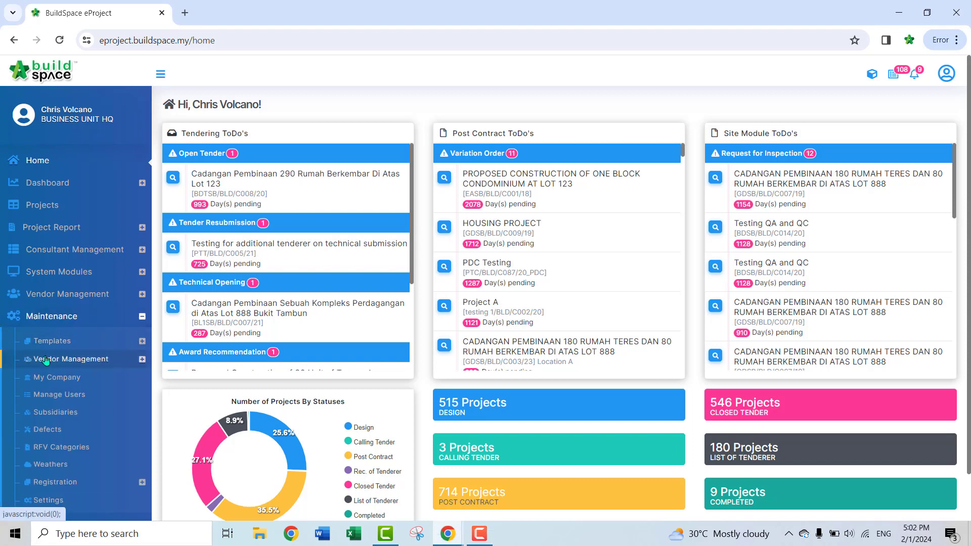
pyautogui.click(70, 359)
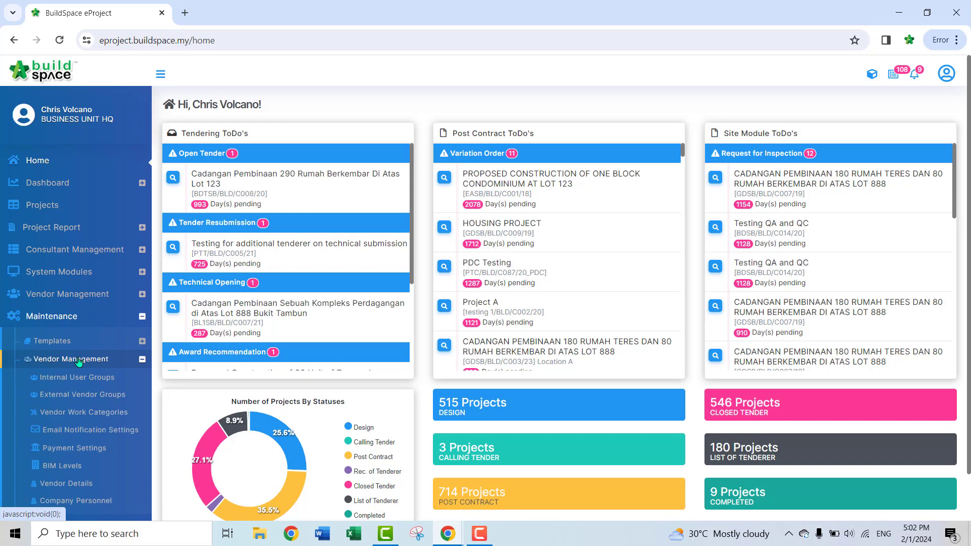
pyautogui.moveTo(87, 430)
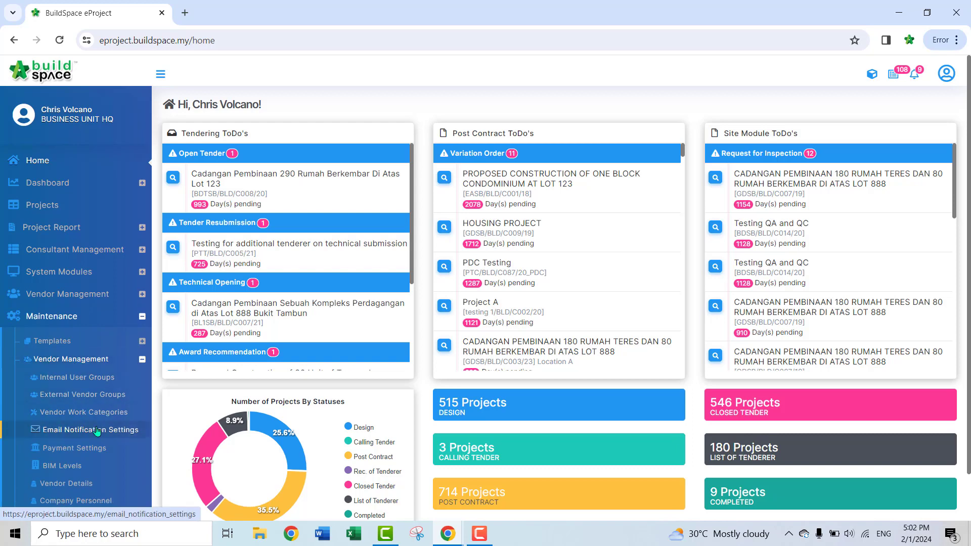
pyautogui.click(91, 429)
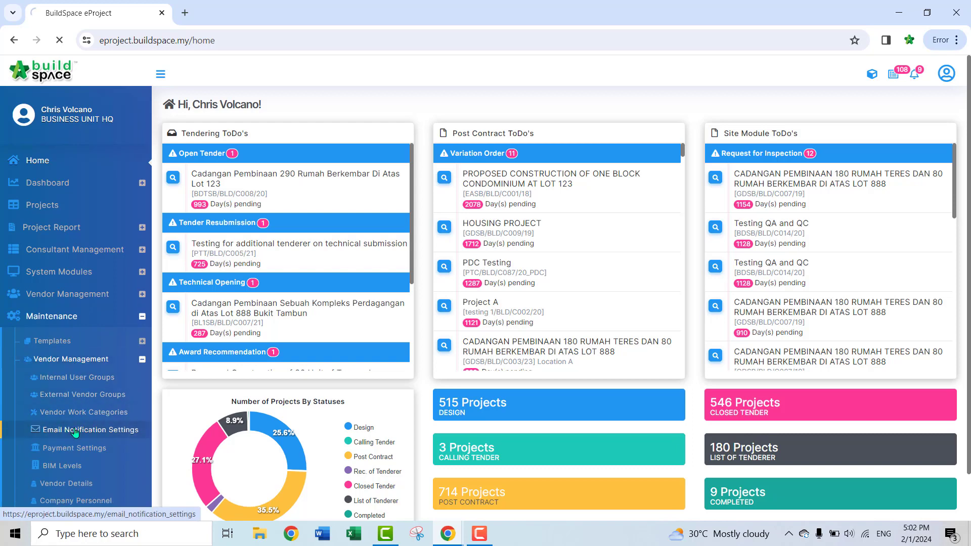
# Switch external-user notification 1 to deactivated, then back to Activated
pyautogui.click(91, 429)
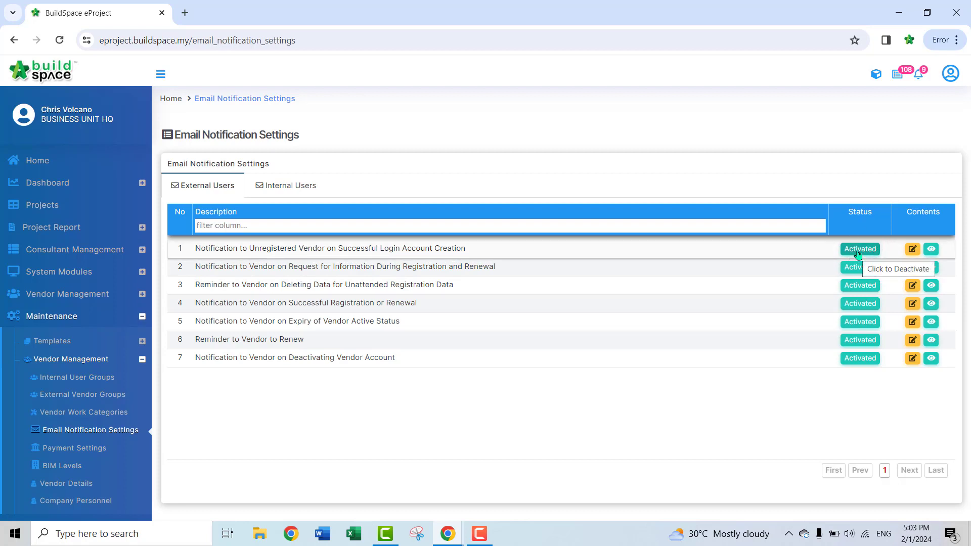
pyautogui.click(860, 249)
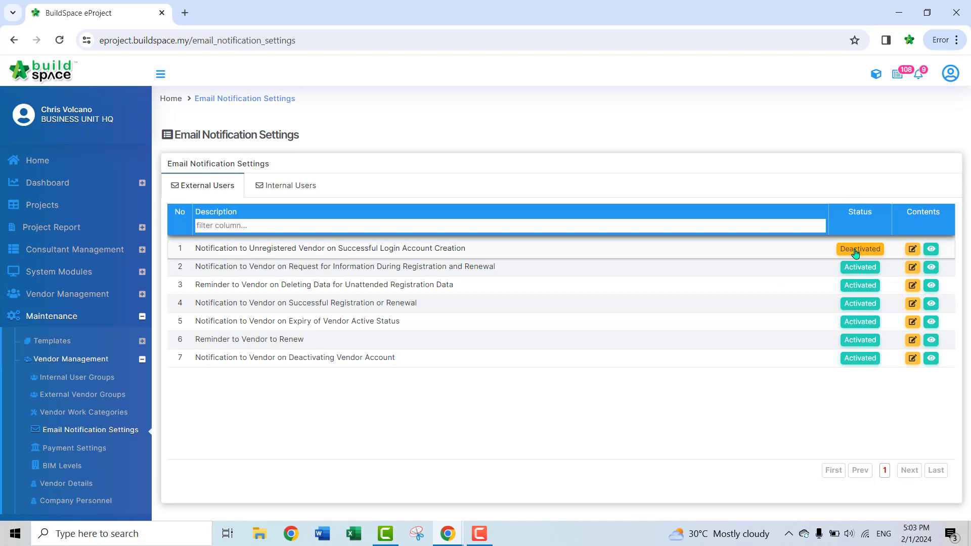
pyautogui.click(859, 248)
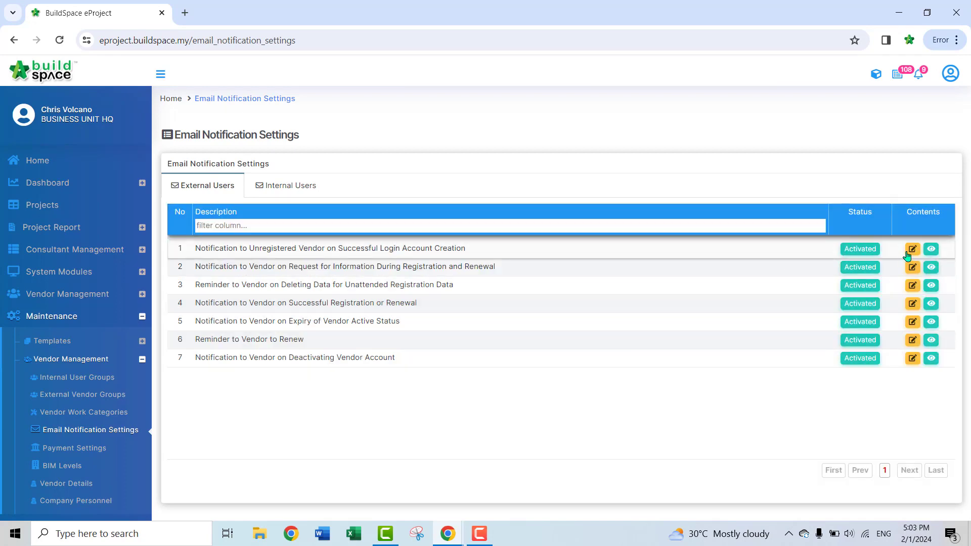
pyautogui.moveTo(911, 249)
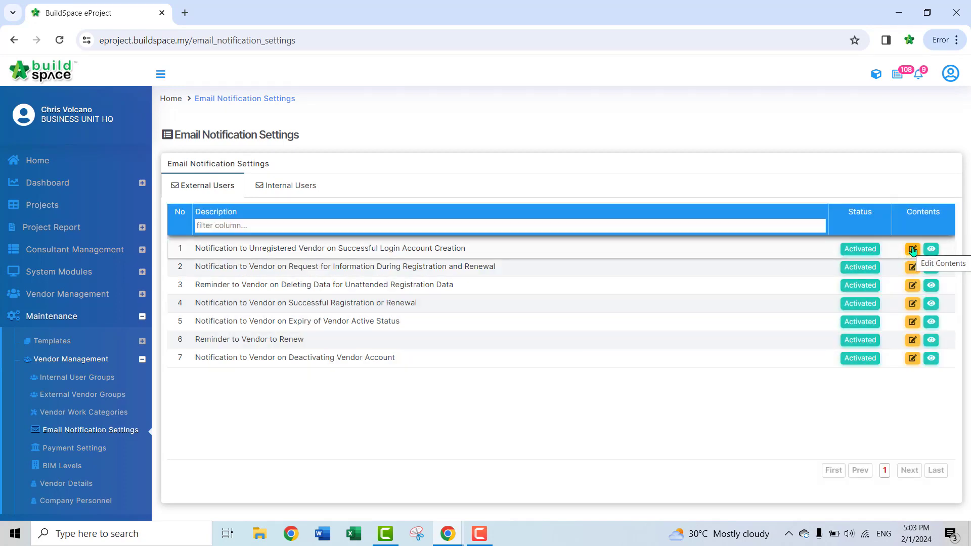
pyautogui.click(913, 249)
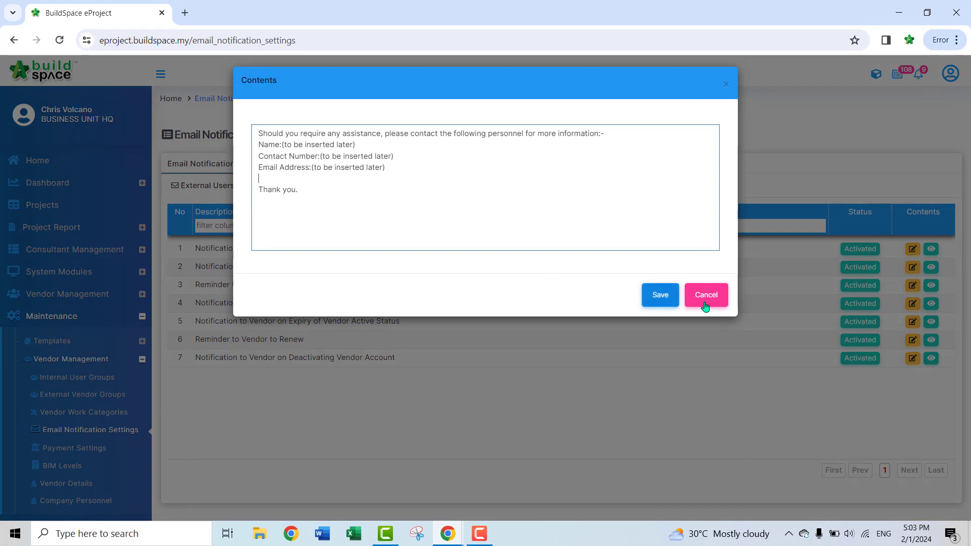
pyautogui.click(705, 295)
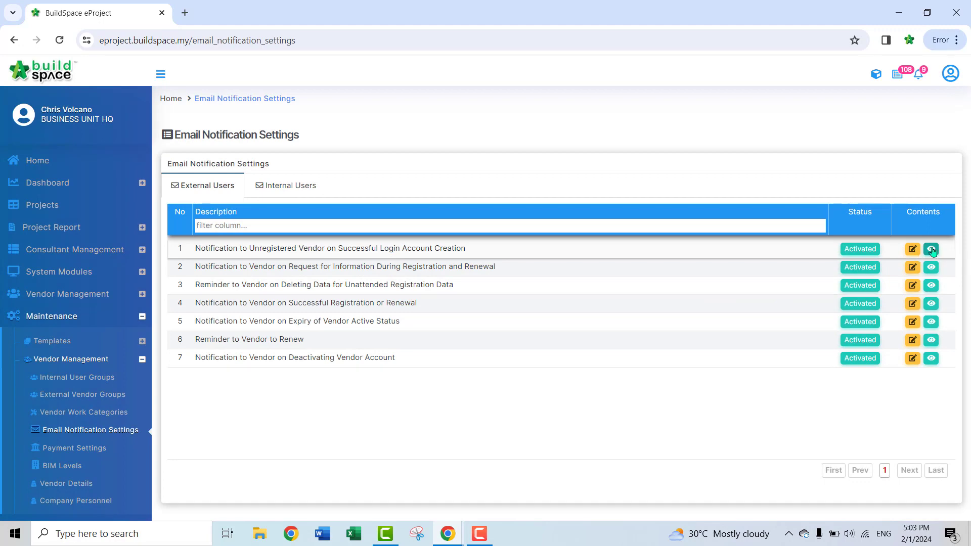
pyautogui.click(932, 248)
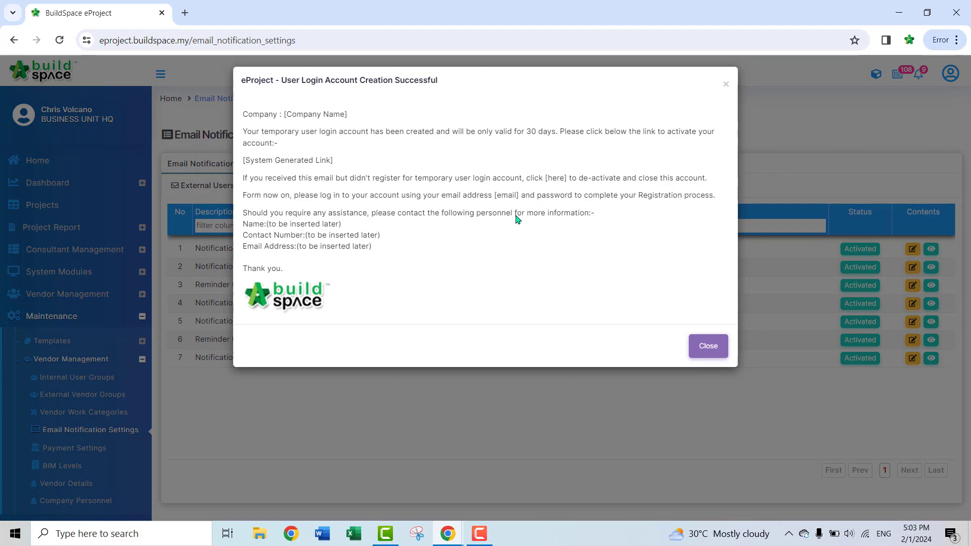
pyautogui.moveTo(502, 228)
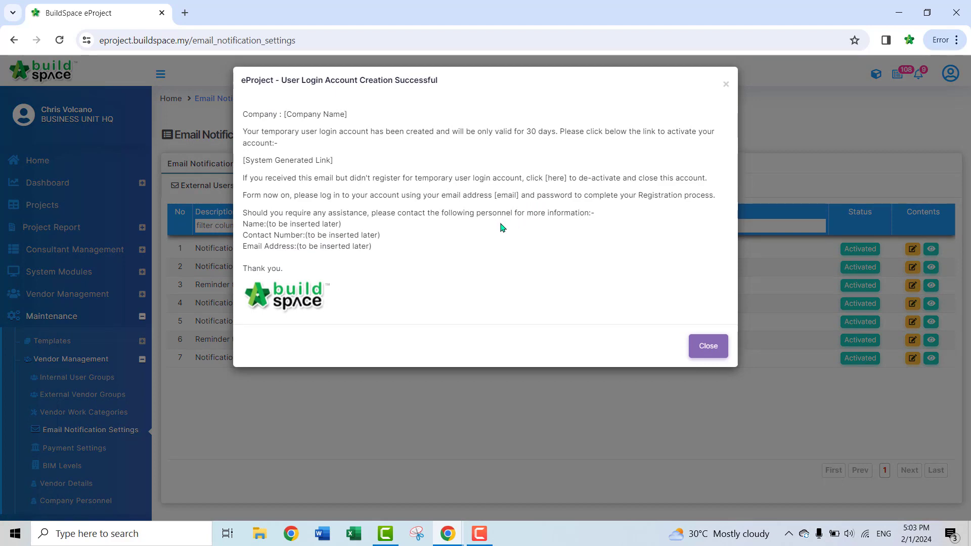
pyautogui.moveTo(640, 311)
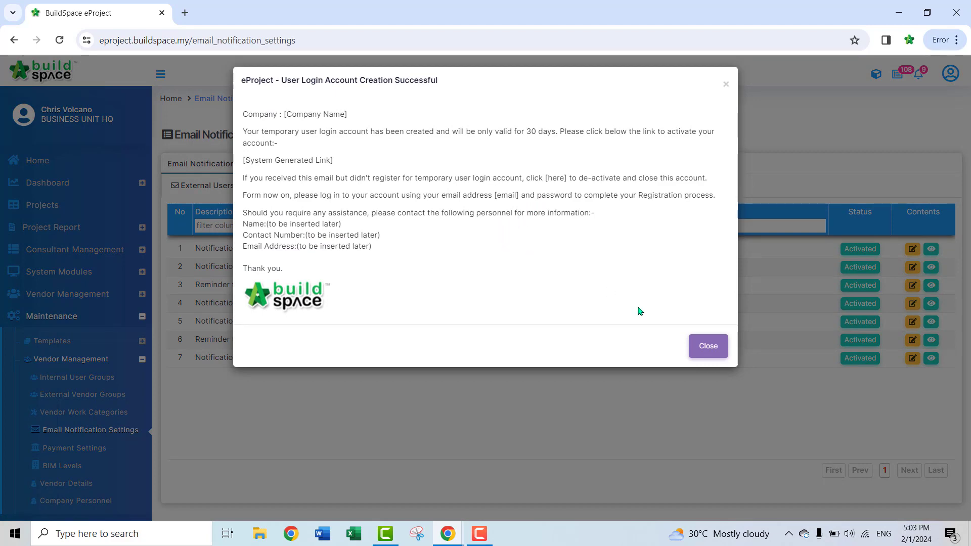
pyautogui.click(707, 345)
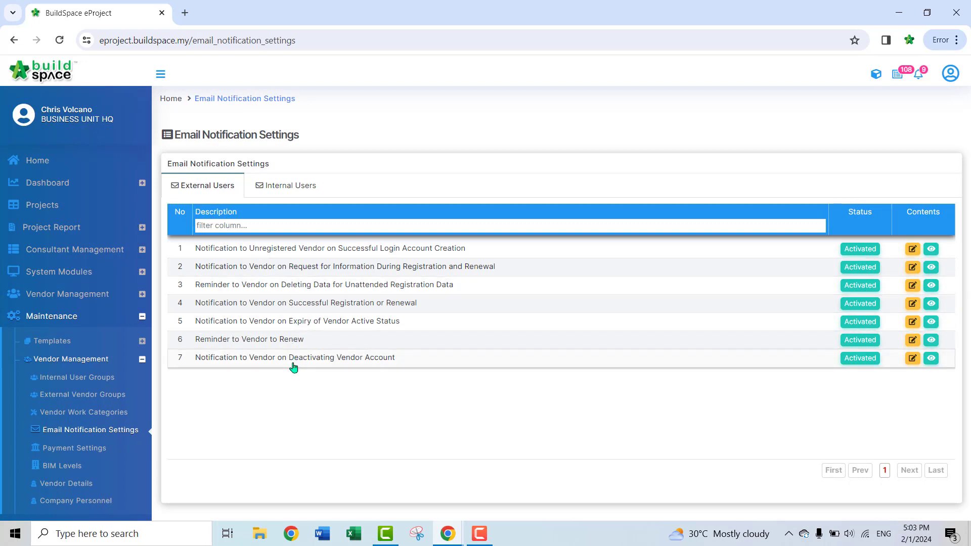
pyautogui.moveTo(501, 290)
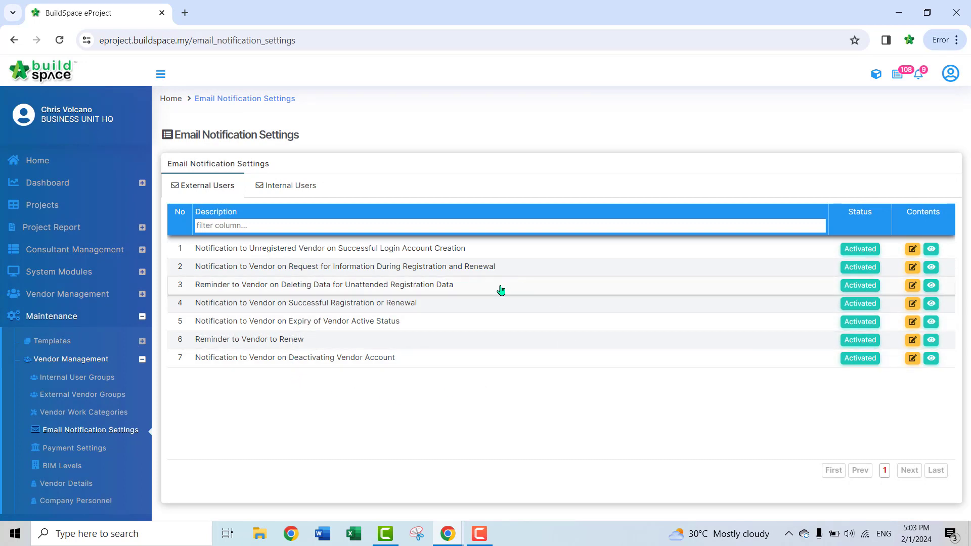
pyautogui.moveTo(508, 286)
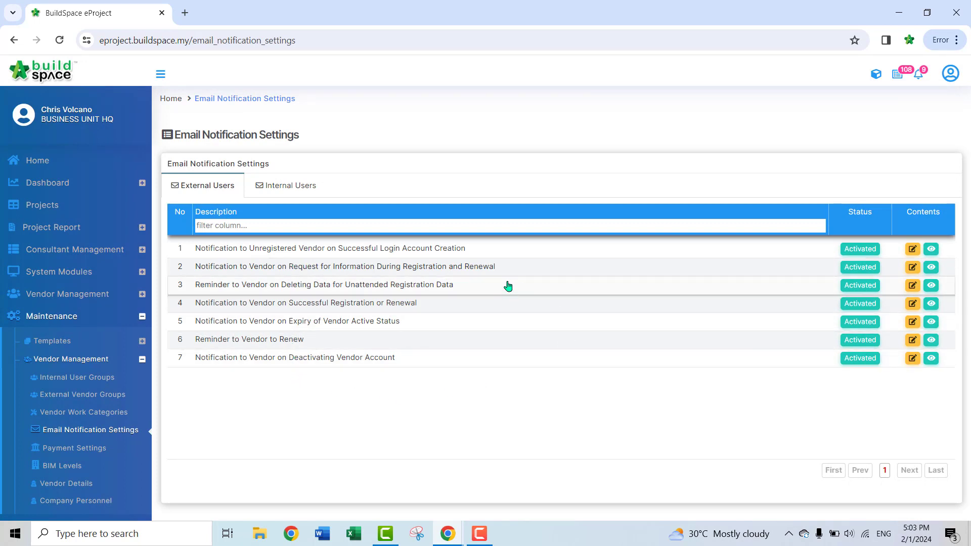